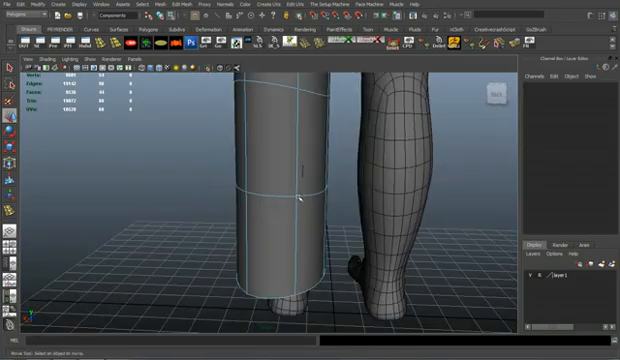
Insert an edge loop around the middle of the cylinder beside the leg
left_click(284, 200)
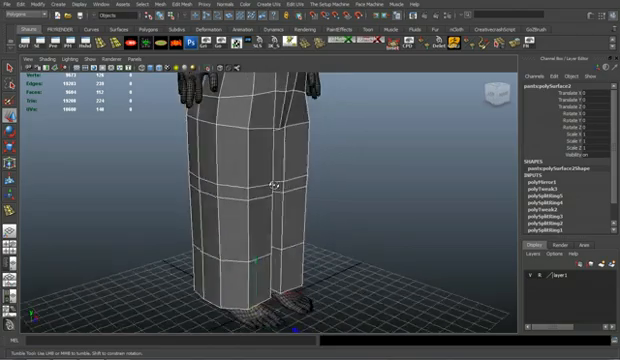
Orbit the view to check the pants leg's side profile against the character's leg
left_click_drag(300, 180, 420, 190)
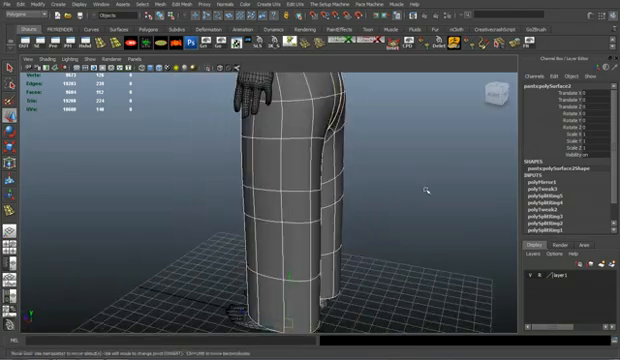